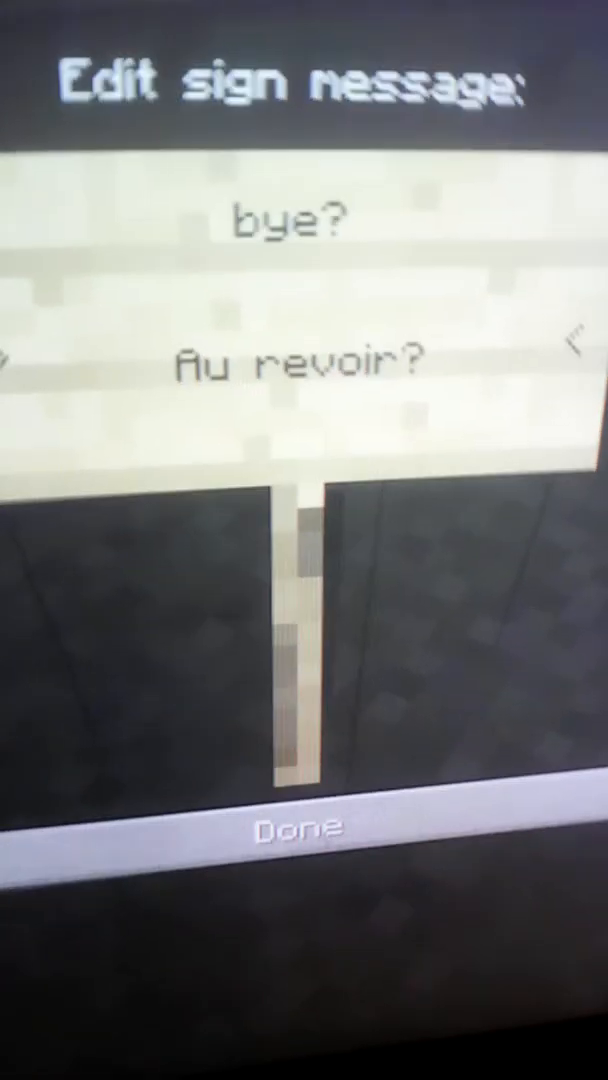
# Confirm the sign message with Done, leaving the 'bye?' / 'Au revoir?' sign placed in the world
pyautogui.click(304, 828)
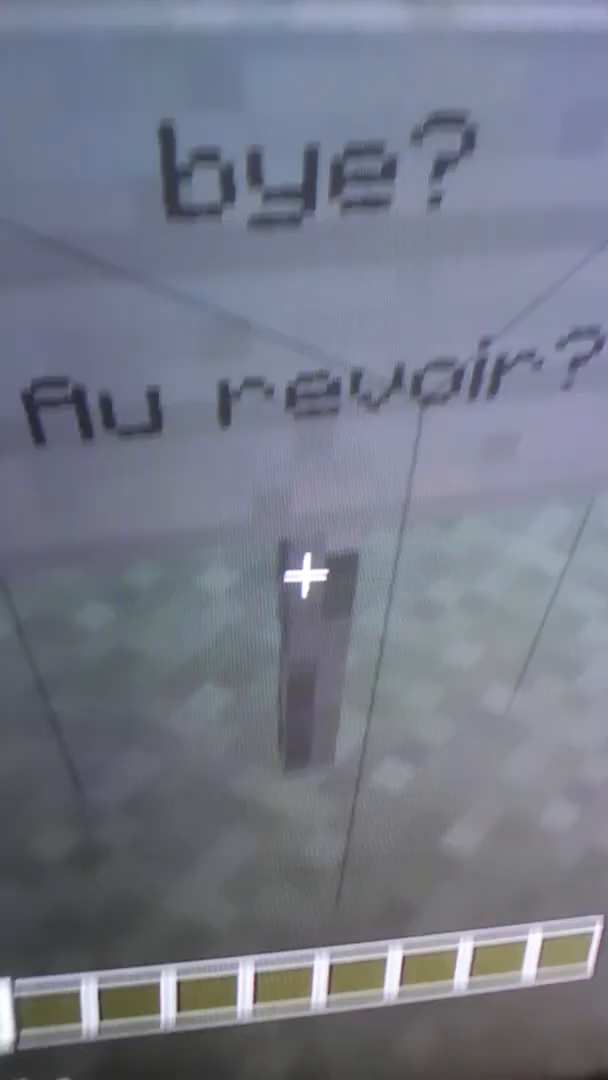